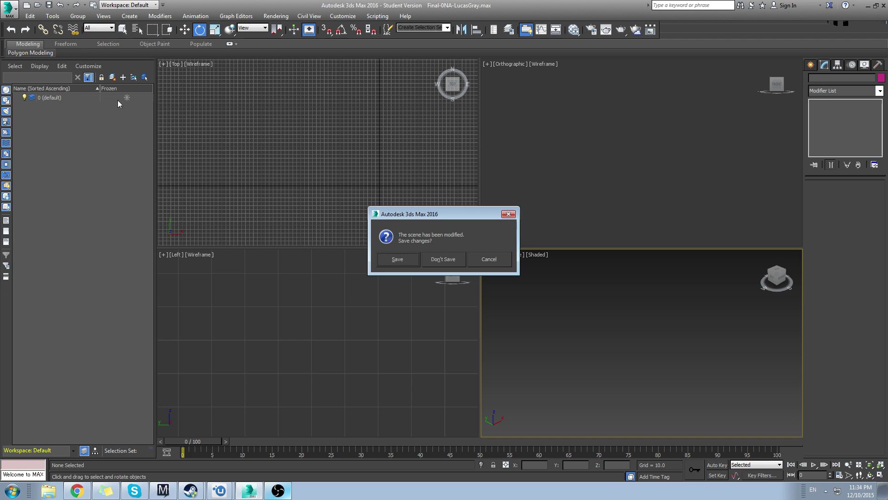
Discard the previous scene's unsaved changes to start a fresh scene
click(443, 259)
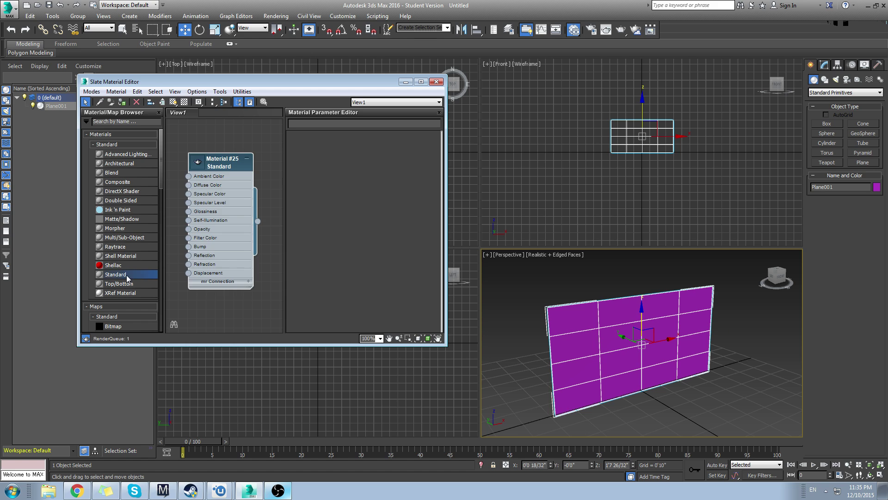
Wire a Bitmap map into the Standard material's diffuse colour and browse for its image
click(222, 161)
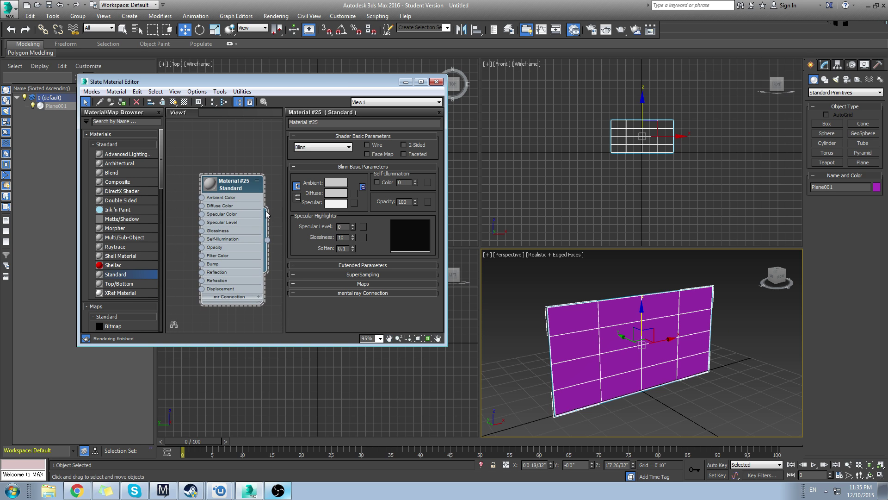
mouse_move(354, 198)
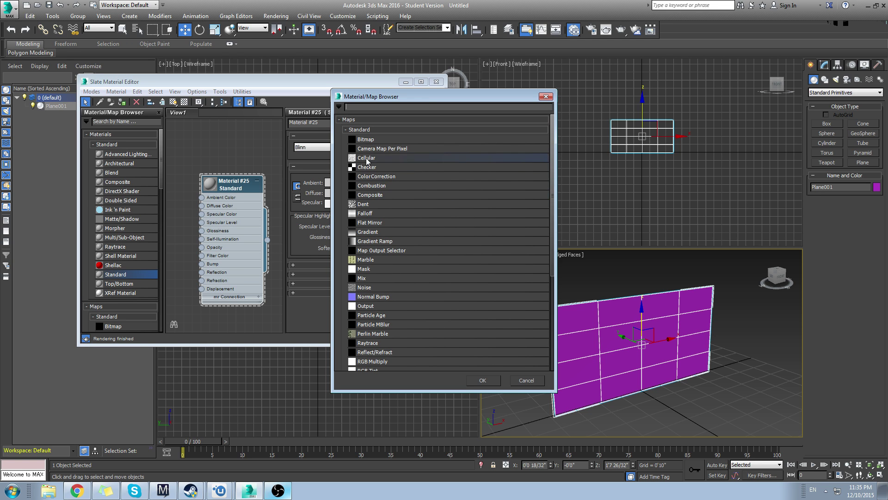
double_click(366, 139)
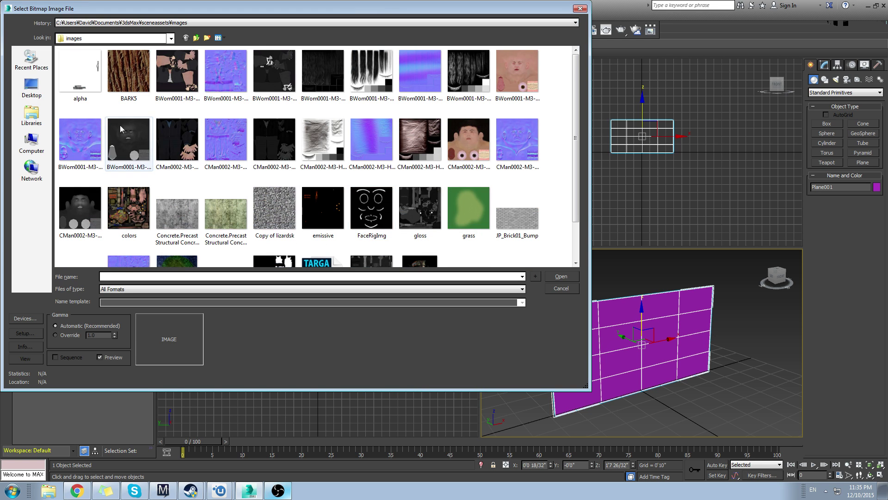
click(31, 88)
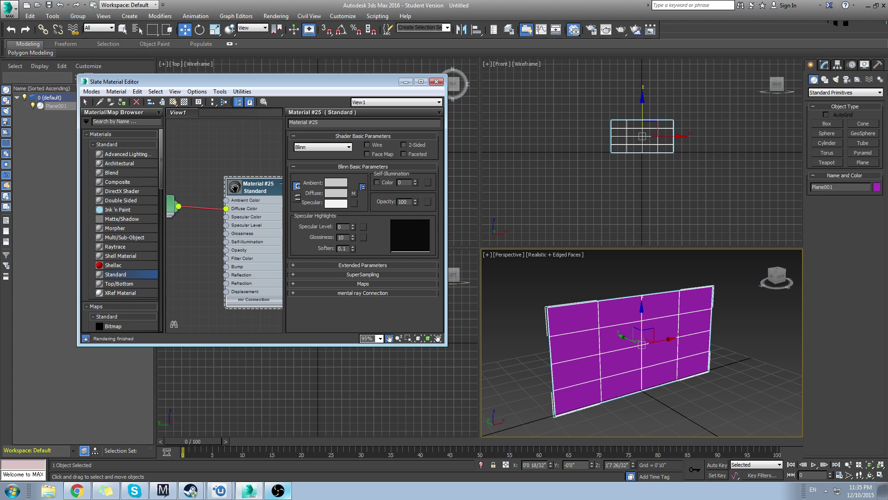
Assign the material to the plane and show it shaded in the viewport
right_click(203, 184)
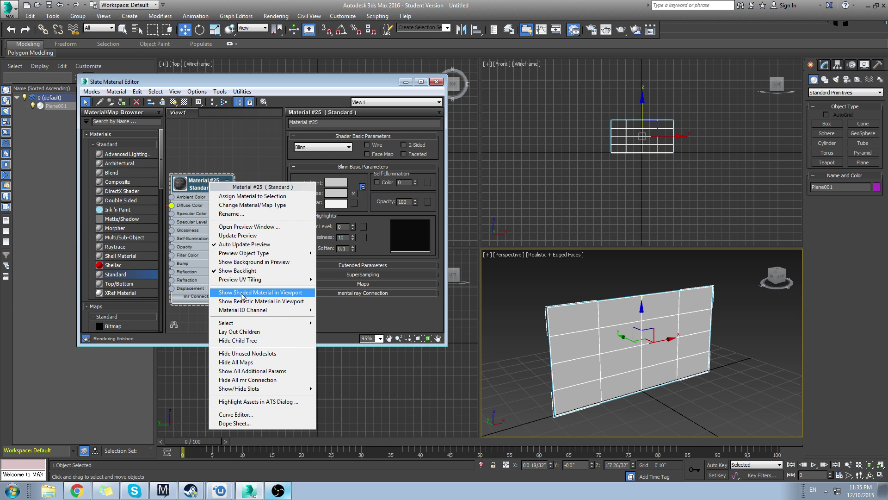
click(258, 292)
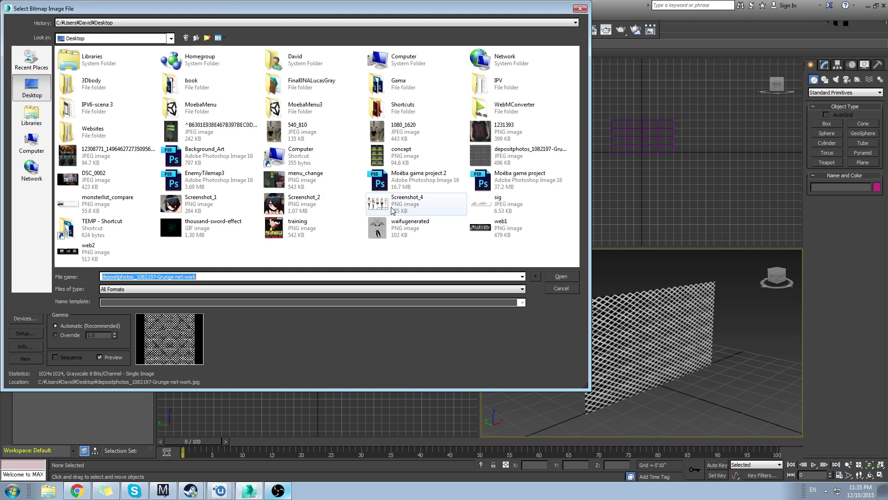
Load the Grunge-net-work JPG from the Desktop as the diffuse bitmap
click(561, 288)
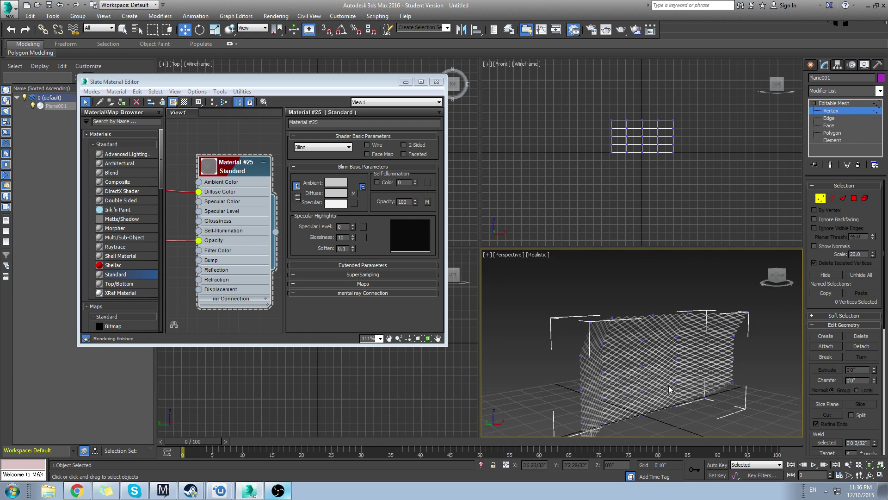
Move vertices of the editable-mesh plane to bend it into the hockey net shape
drag(668, 390, 716, 340)
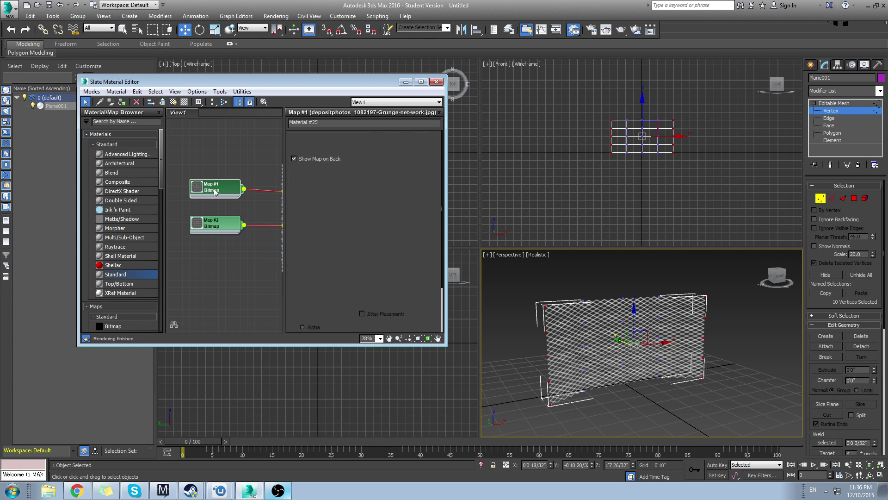
Set the net bitmaps' U/V tiling to 2.0 and 0.5 for a coarser mesh pattern
click(216, 224)
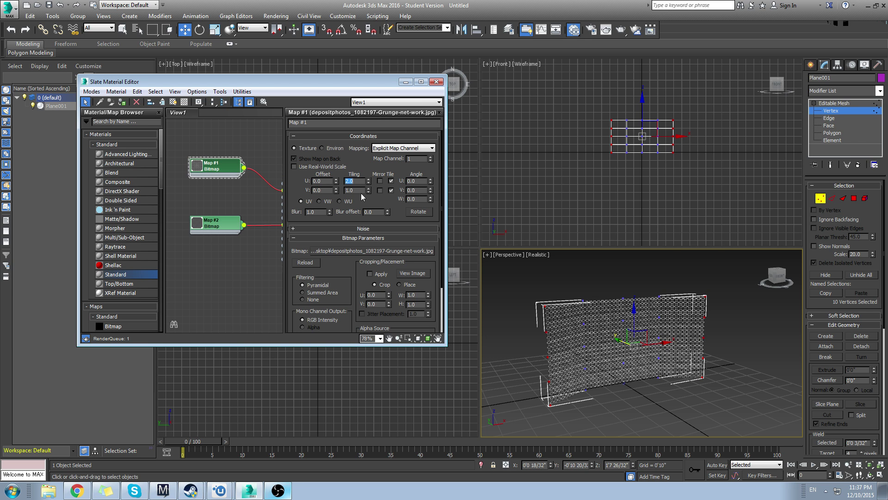
text(2.0)
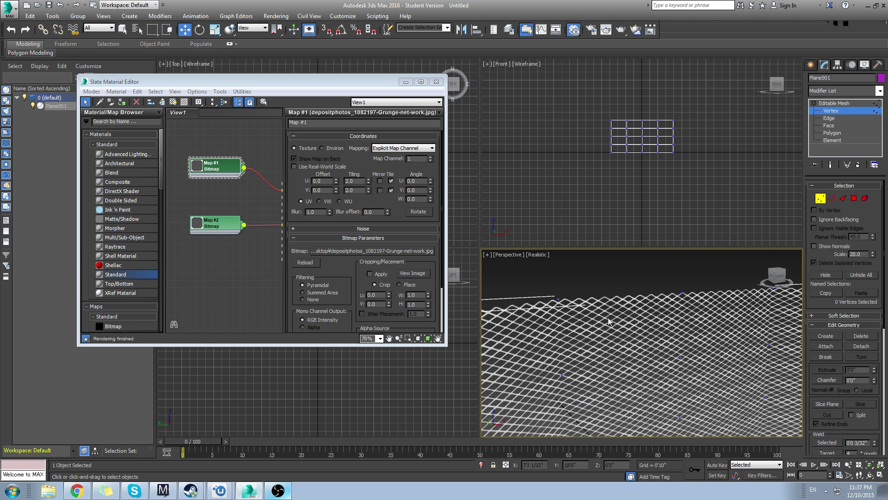
text(0.5)
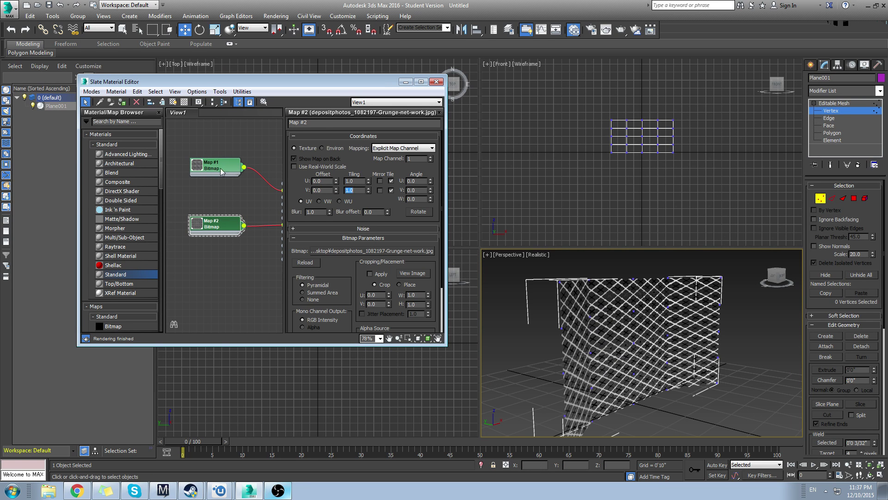
text(0.5)
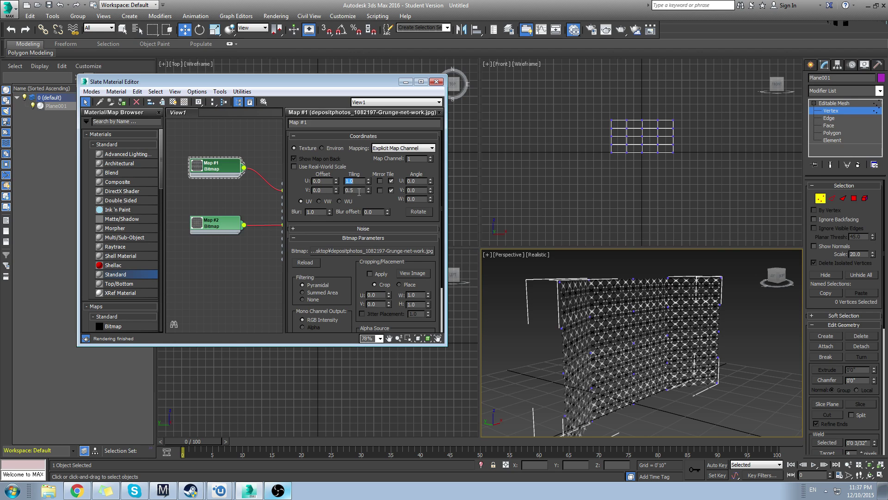